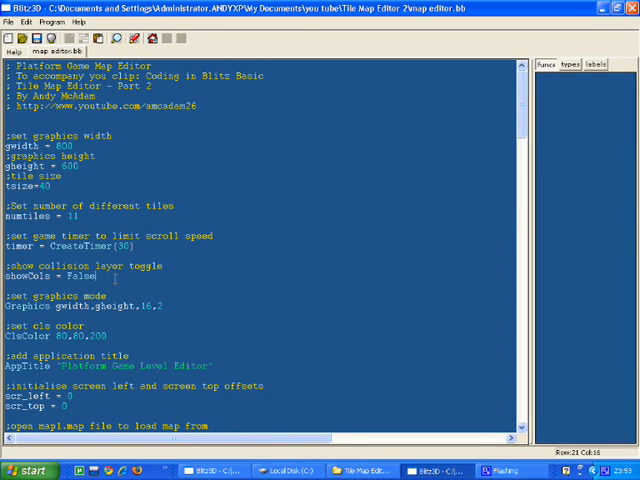
scroll("down", 3)
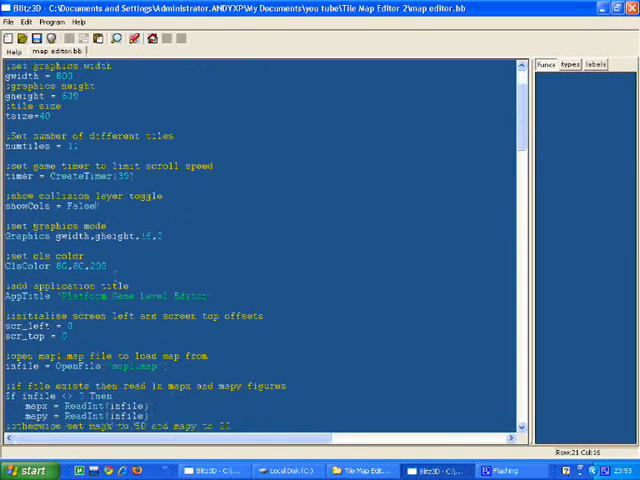
scroll("down", 3)
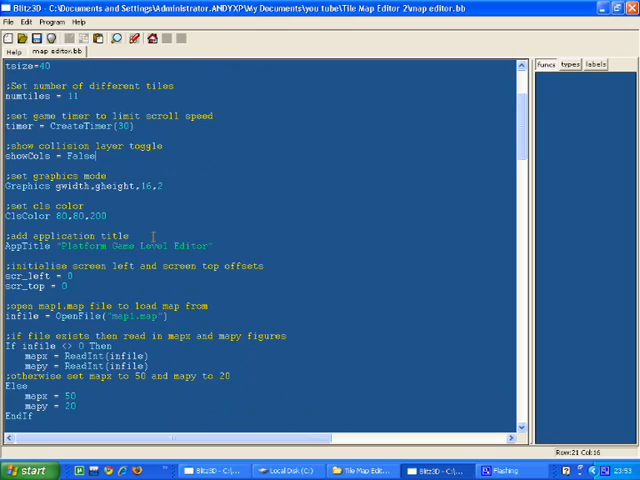
scroll("down", 3)
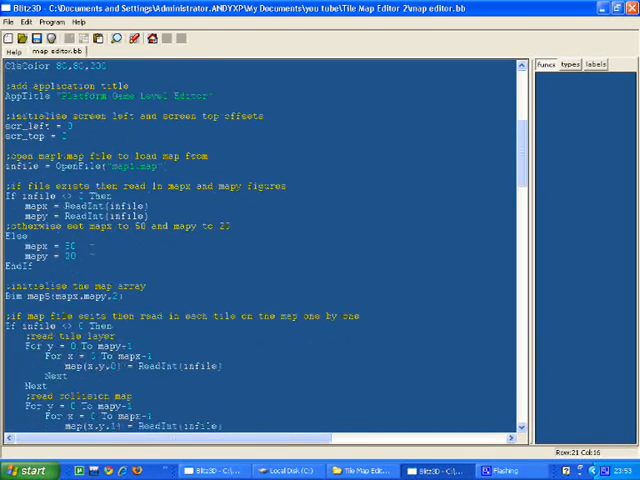
scroll("down", 3)
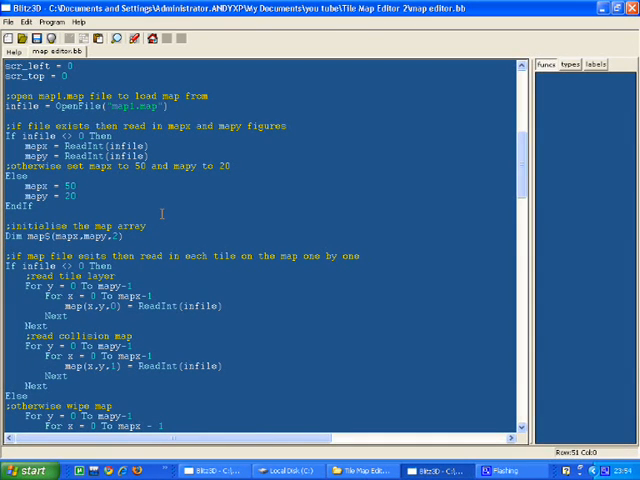
scroll("down", 3)
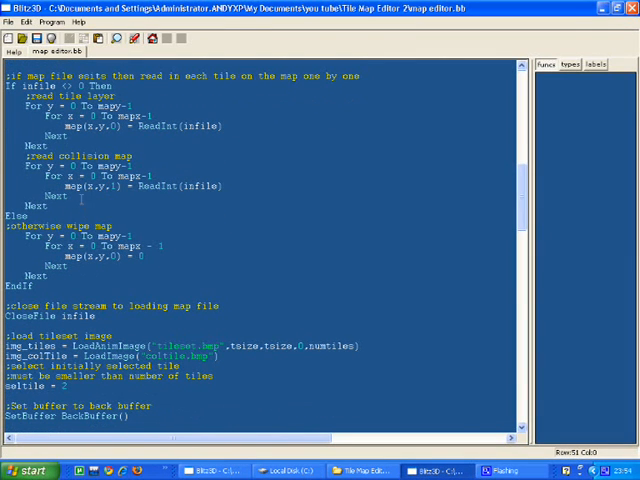
scroll("down", 3)
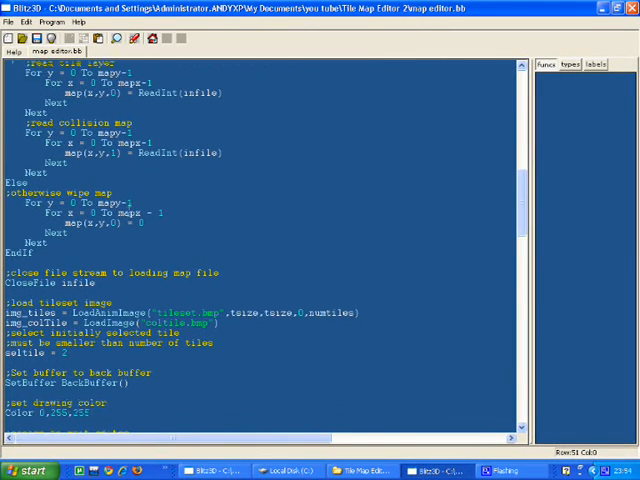
scroll("down", 3)
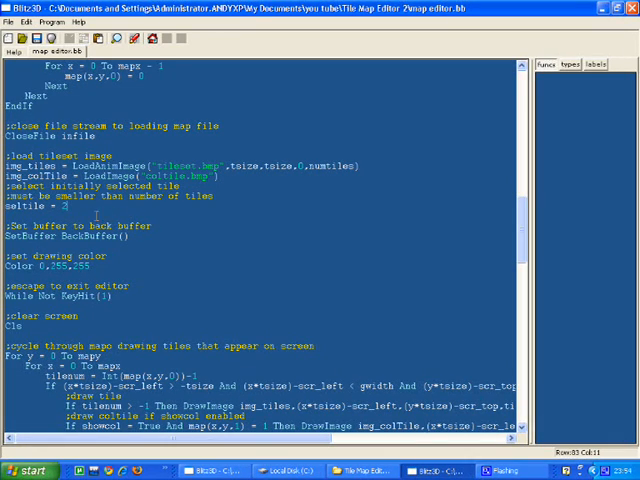
scroll("down", 3)
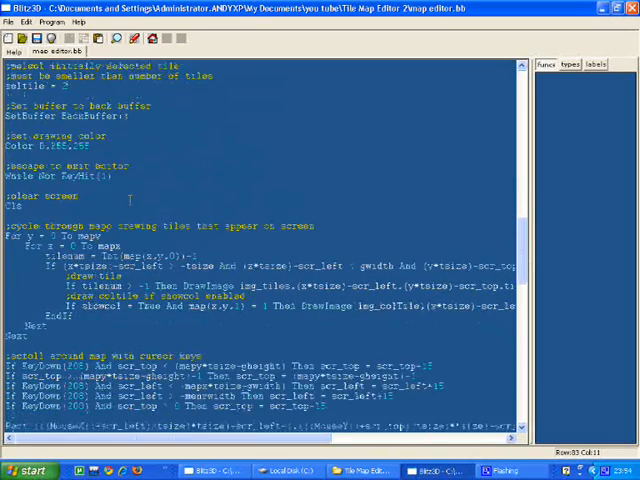
scroll("down", 3)
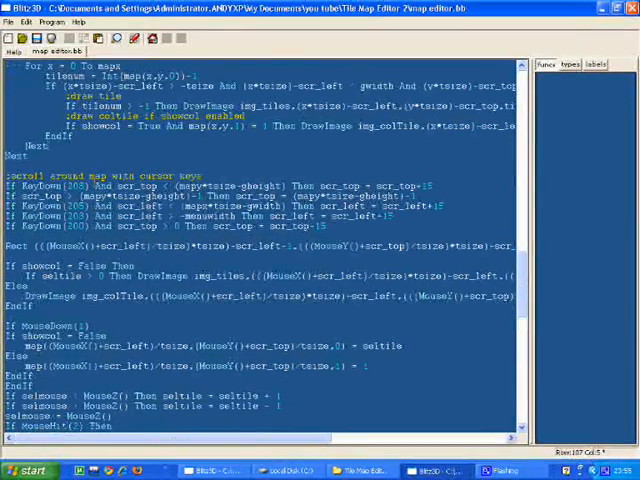
scroll("down", 3)
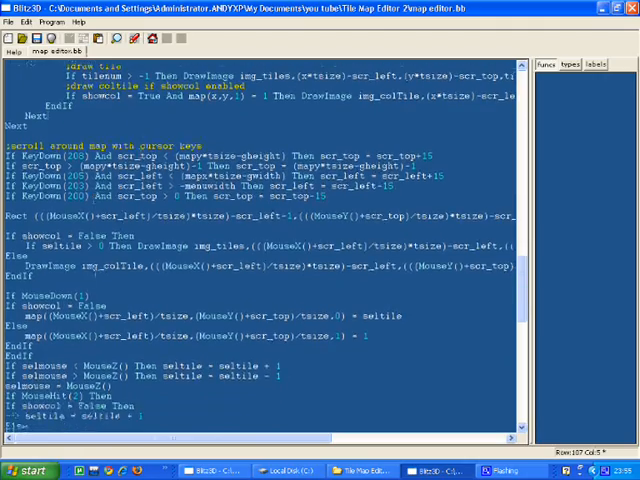
scroll("down", 3)
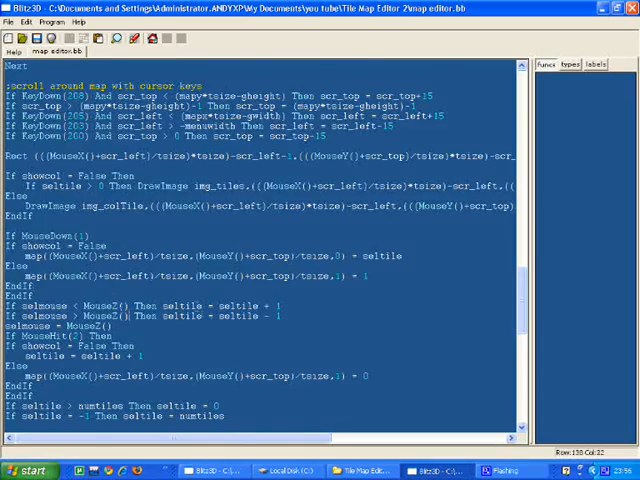
scroll("down", 3)
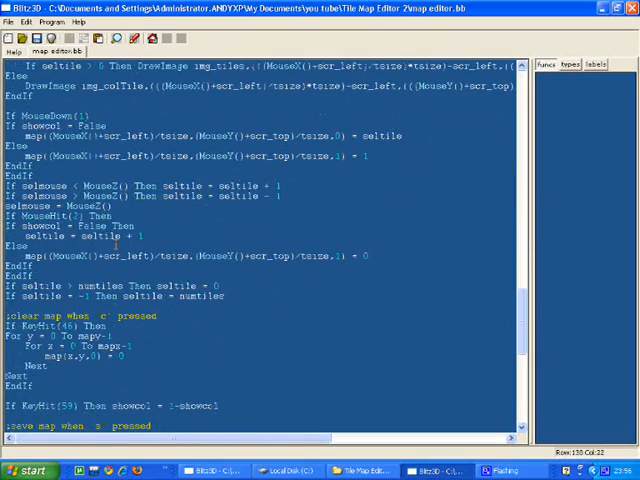
scroll("down", 3)
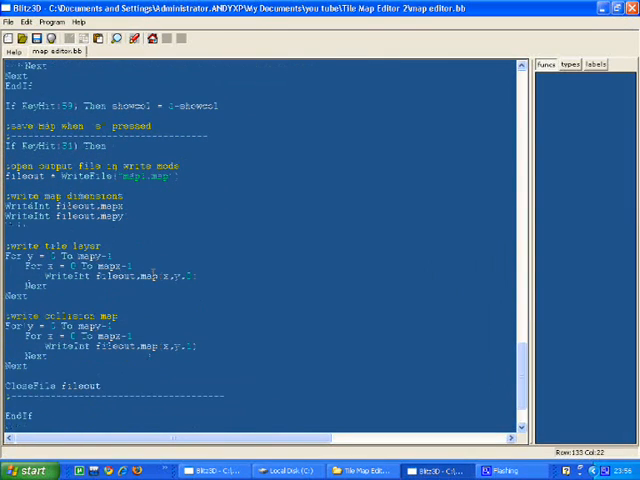
scroll("down", 3)
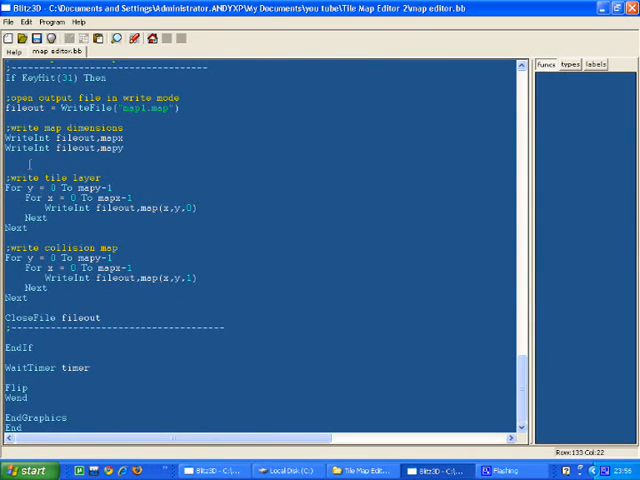
left_click(64, 232)
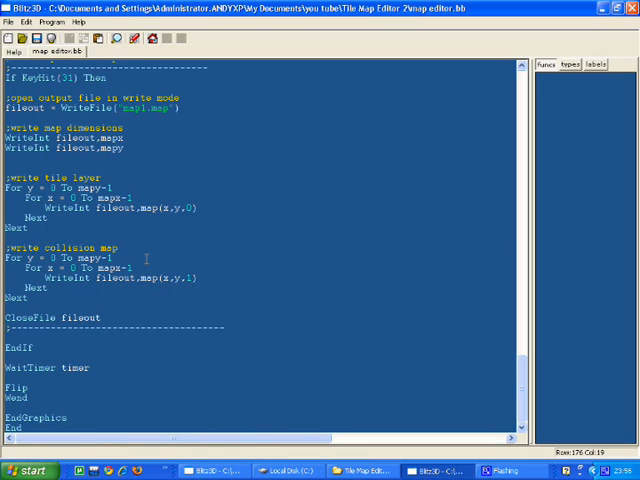
left_click(192, 214)
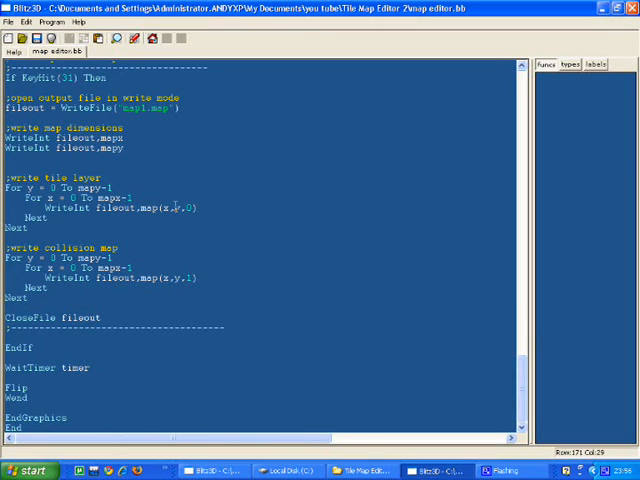
left_click(100, 292)
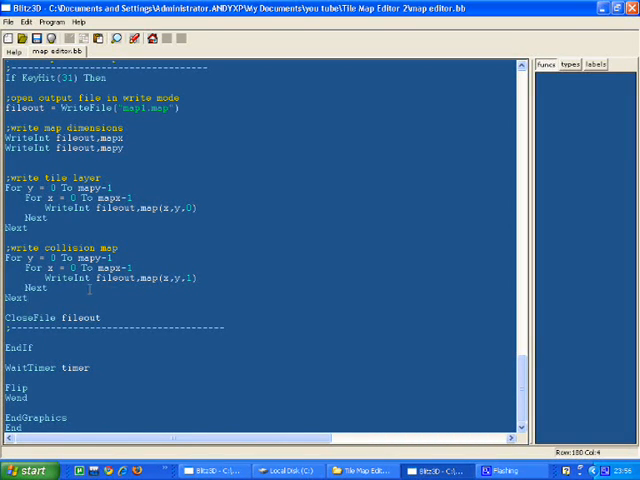
scroll("up", 3)
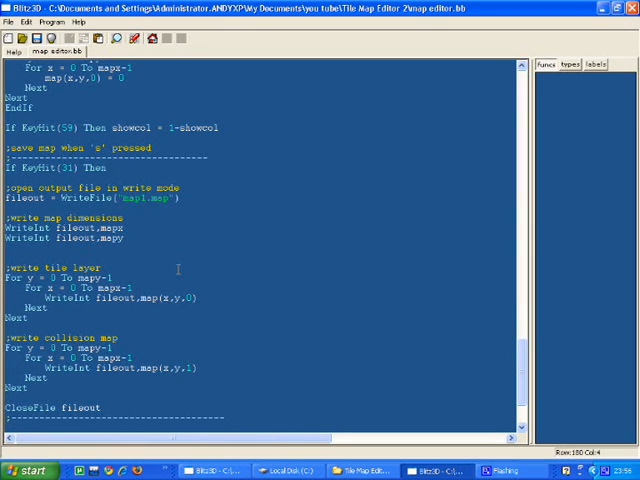
scroll("down", 3)
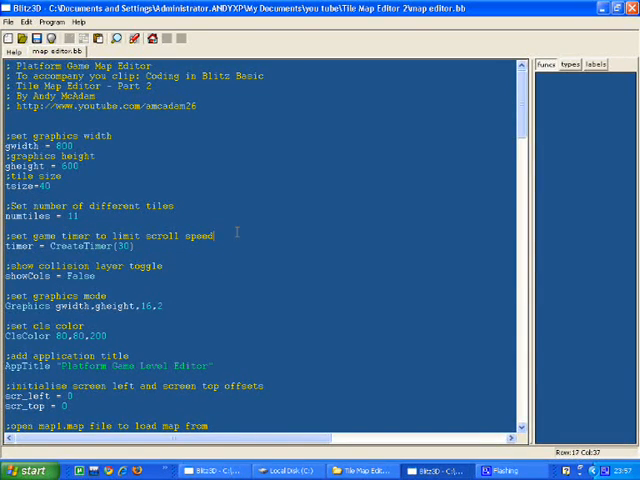
scroll("down", 3)
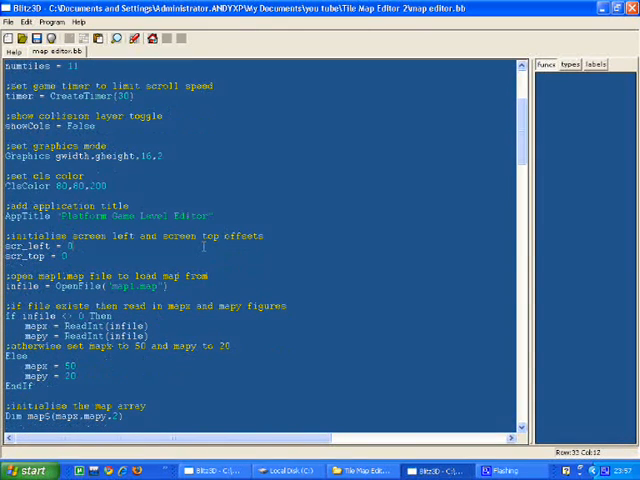
left_click(162, 356)
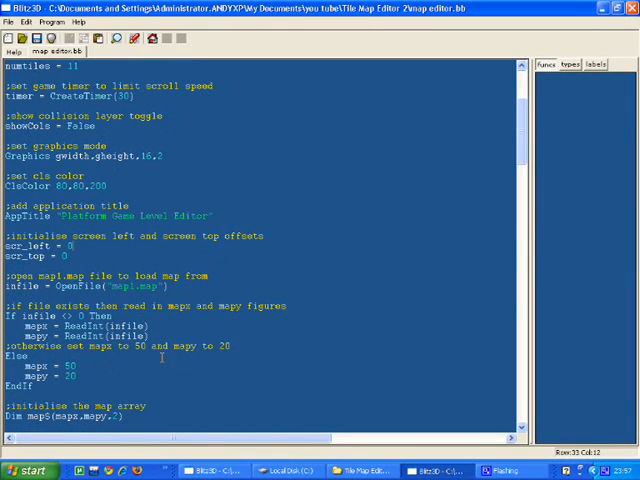